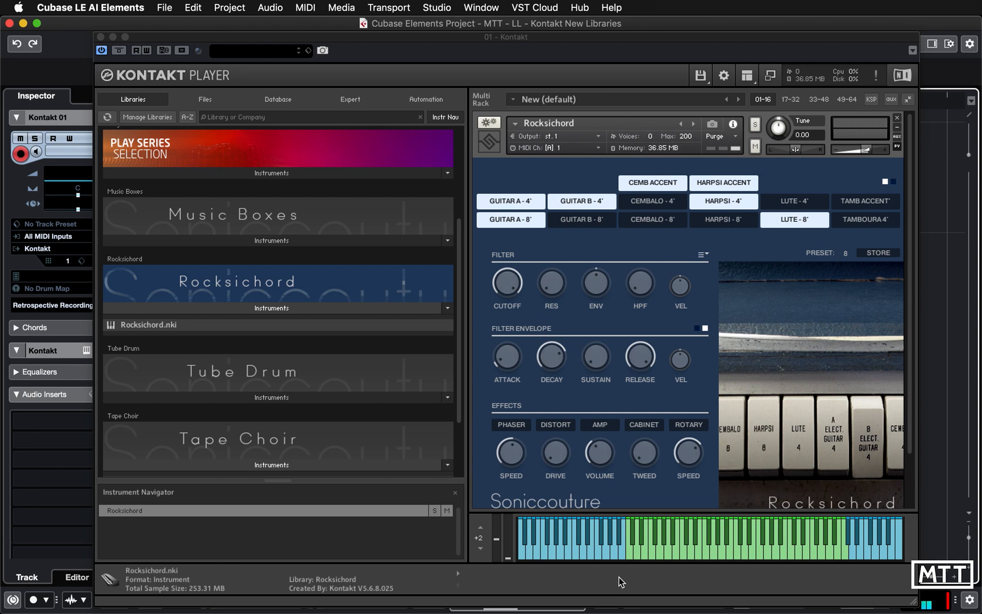
pyautogui.moveTo(587, 316)
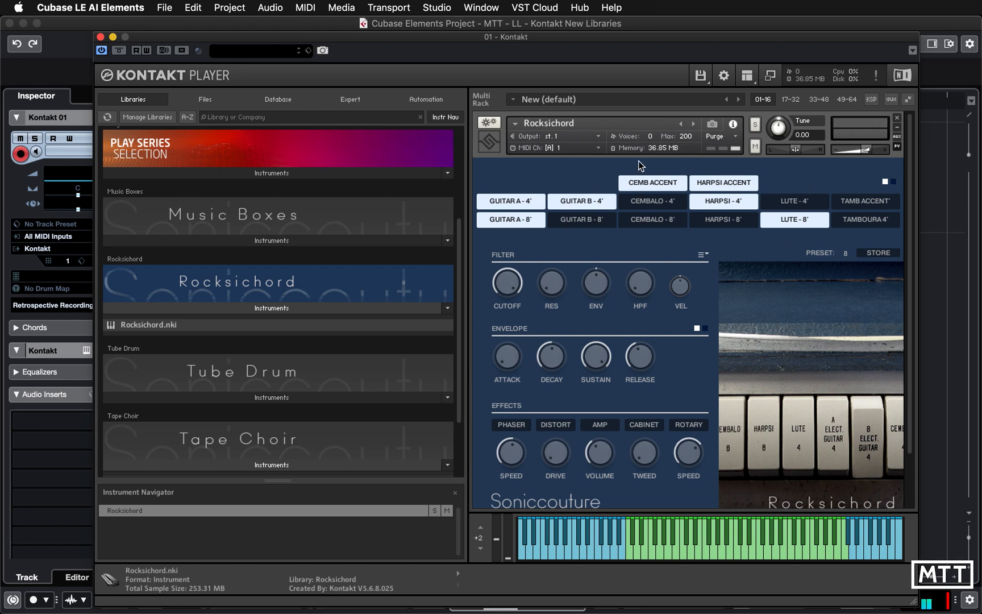
pyautogui.moveTo(750, 225)
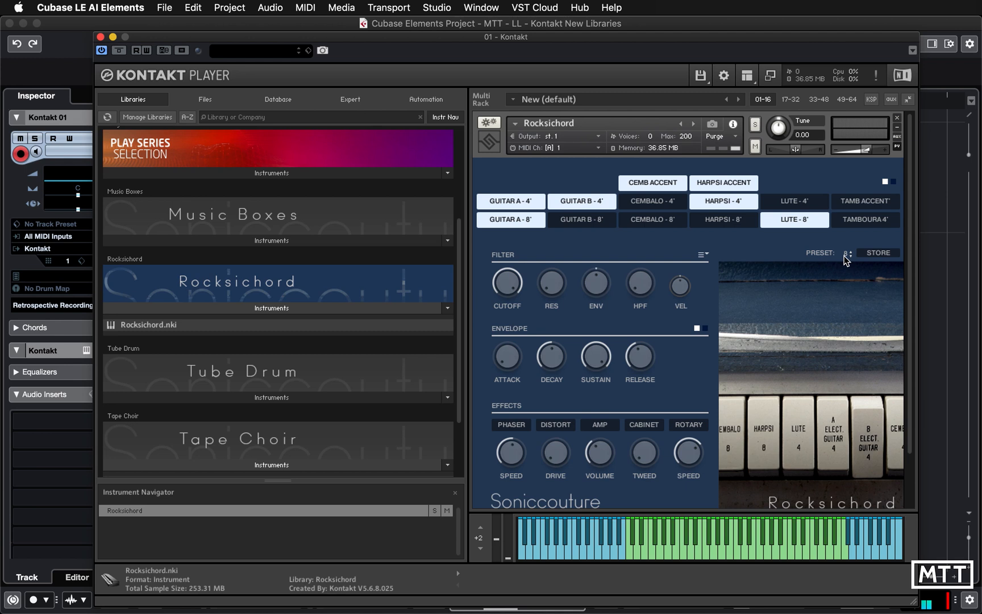
# Step the preset selector to preset 1, leaving only the tambourine accent stop engaged
pyautogui.click(847, 250)
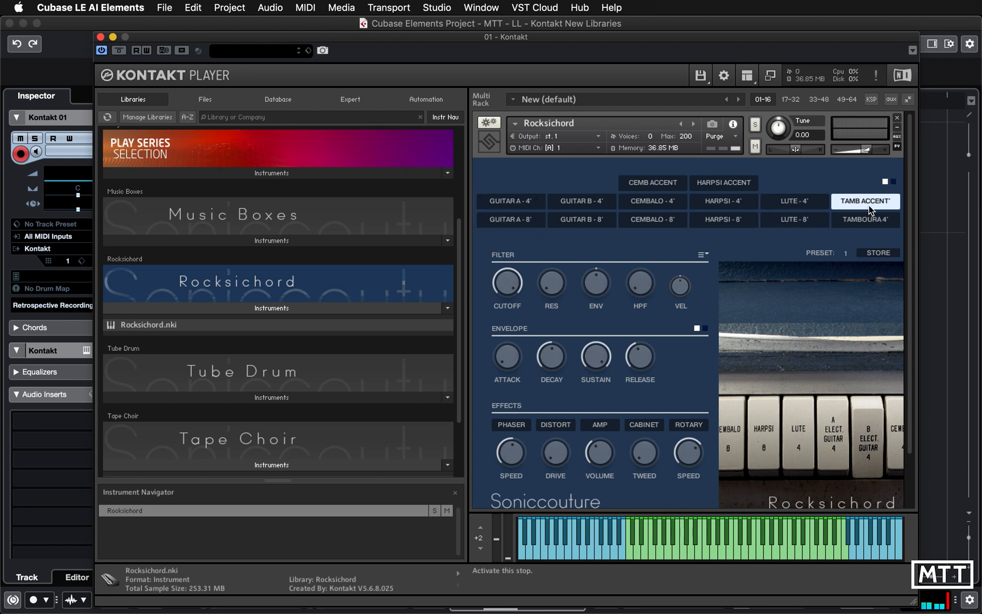
# Switch the stops area to its alternate stop controls view
pyautogui.click(651, 182)
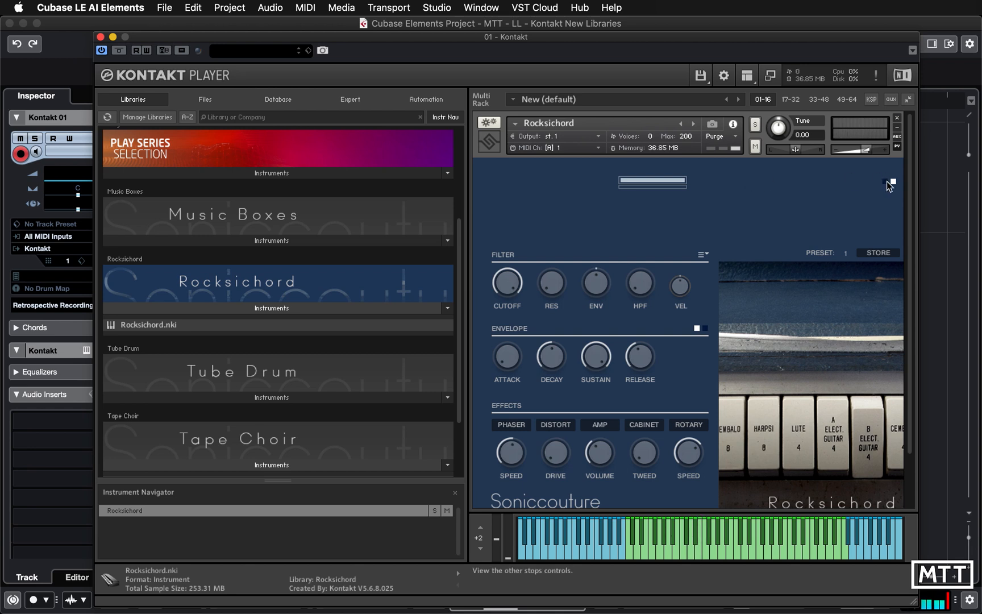
# Add a second level bar in the alternate stops view
pyautogui.click(885, 182)
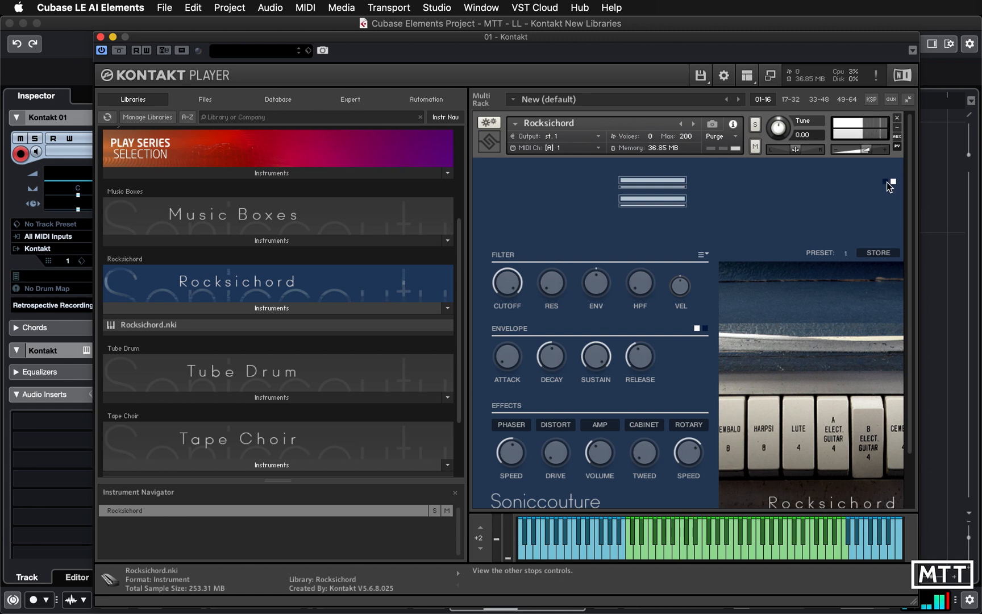
# Return to the stop buttons and engage Cembalo 4', Cembalo 8' and Guitar B 8'
pyautogui.click(887, 183)
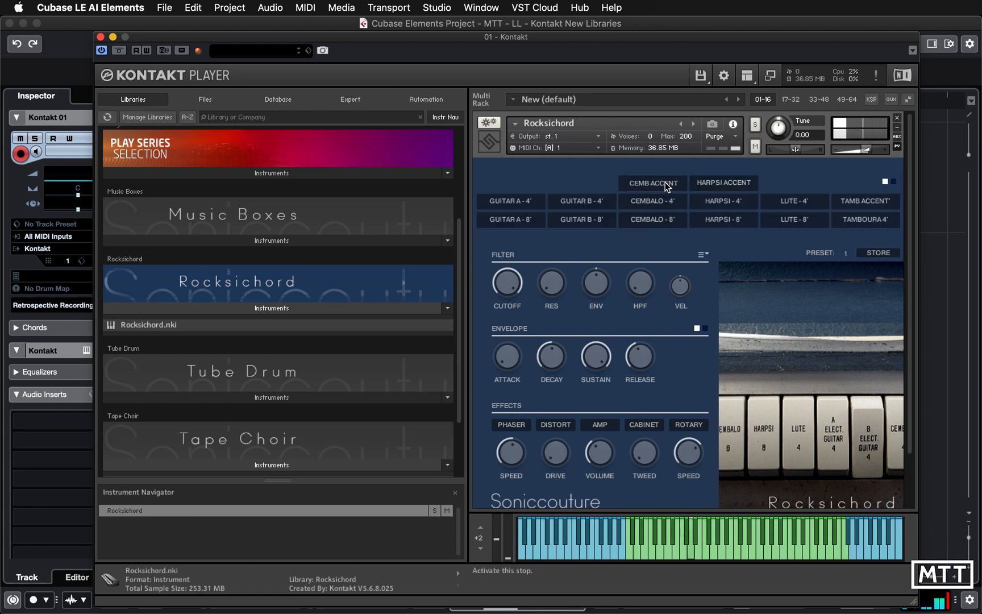
pyautogui.click(651, 202)
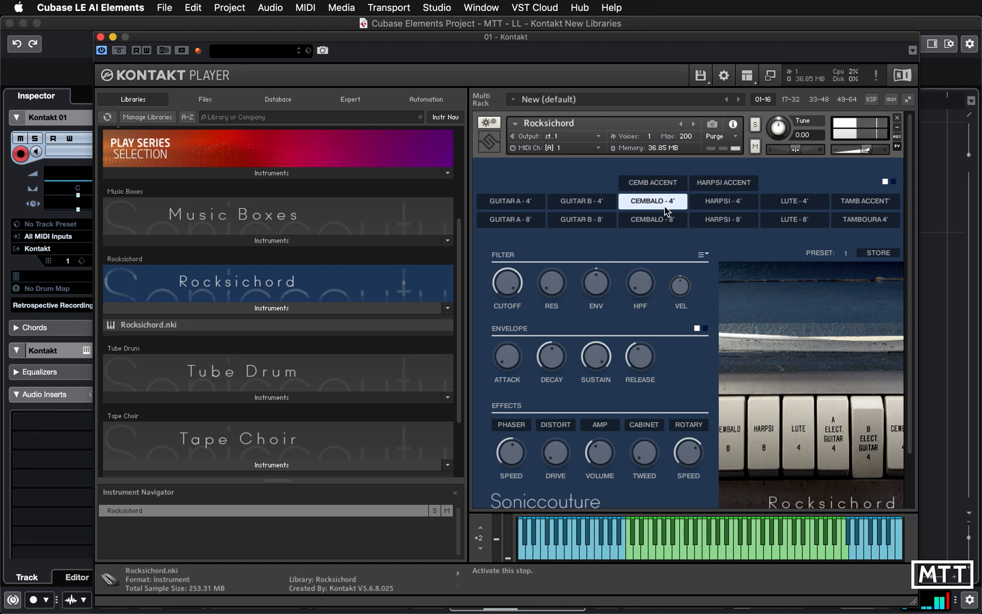
pyautogui.click(651, 201)
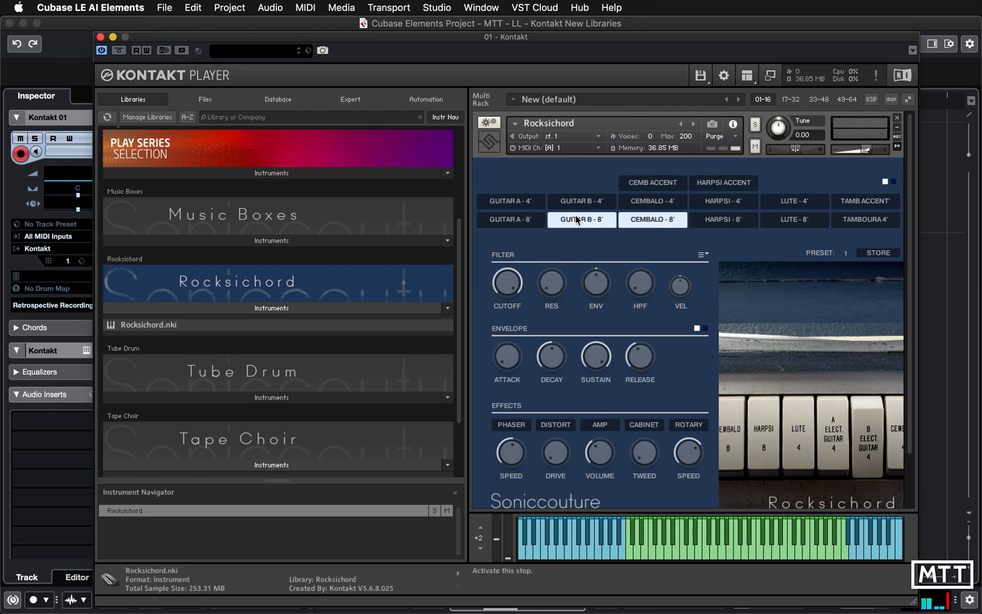
pyautogui.click(510, 200)
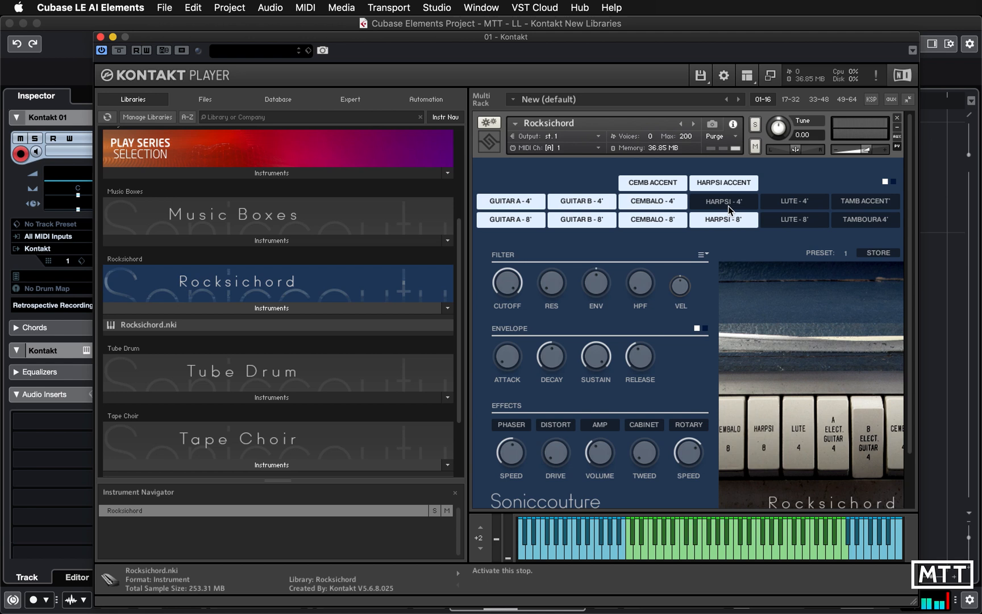
# Audition the Tamboura 4', Lute 4', Harpsi 4', Harpsi 8' and Guitar B 8' stops individually
pyautogui.click(653, 201)
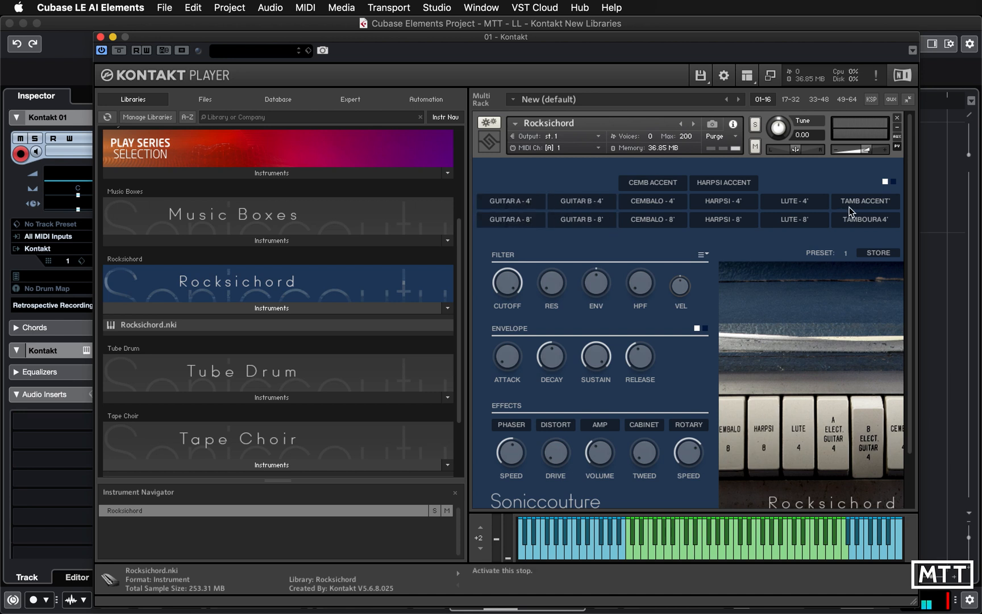
pyautogui.click(864, 219)
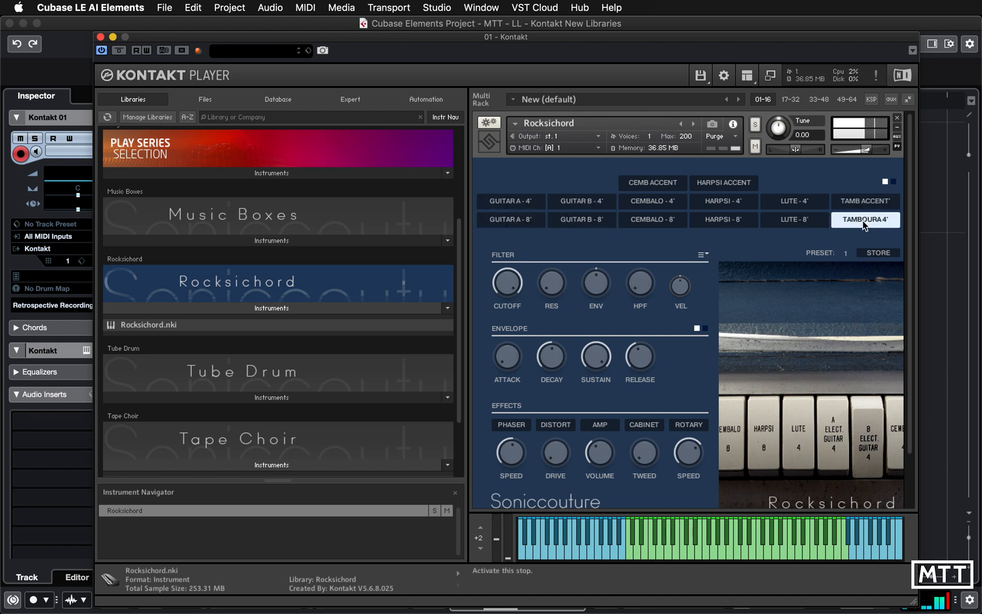
pyautogui.click(795, 201)
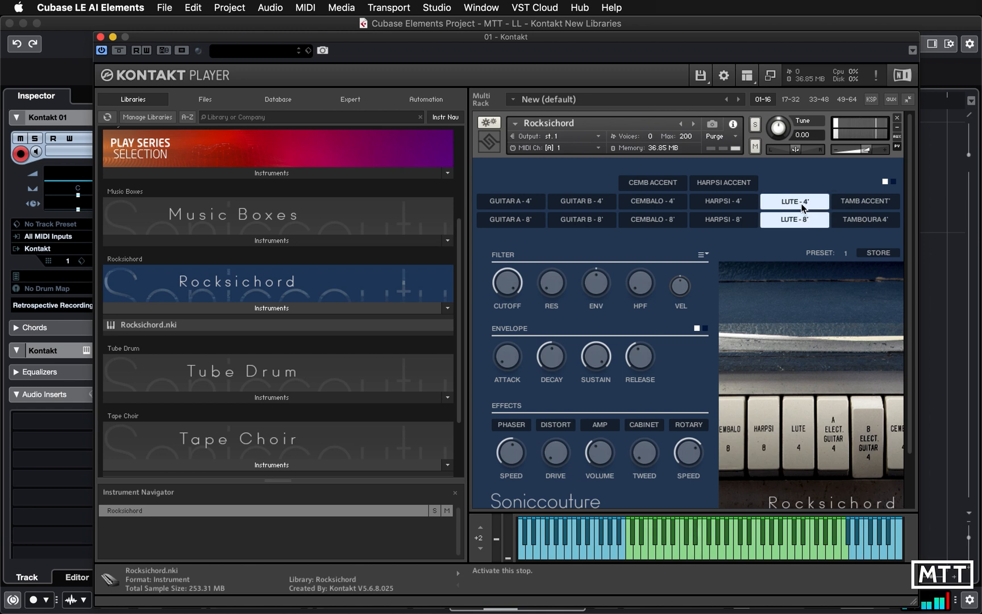
pyautogui.click(723, 201)
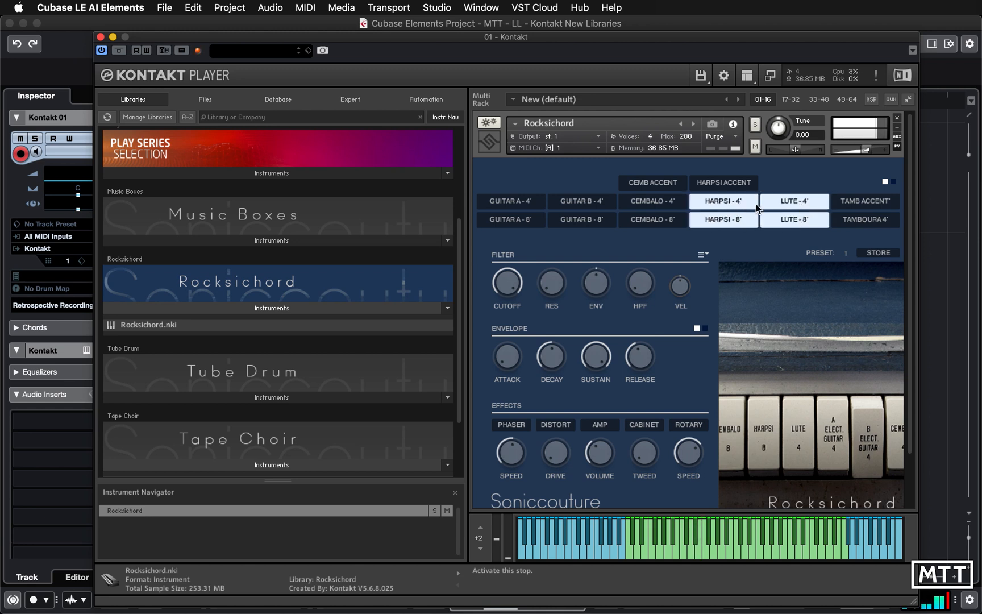
pyautogui.click(723, 219)
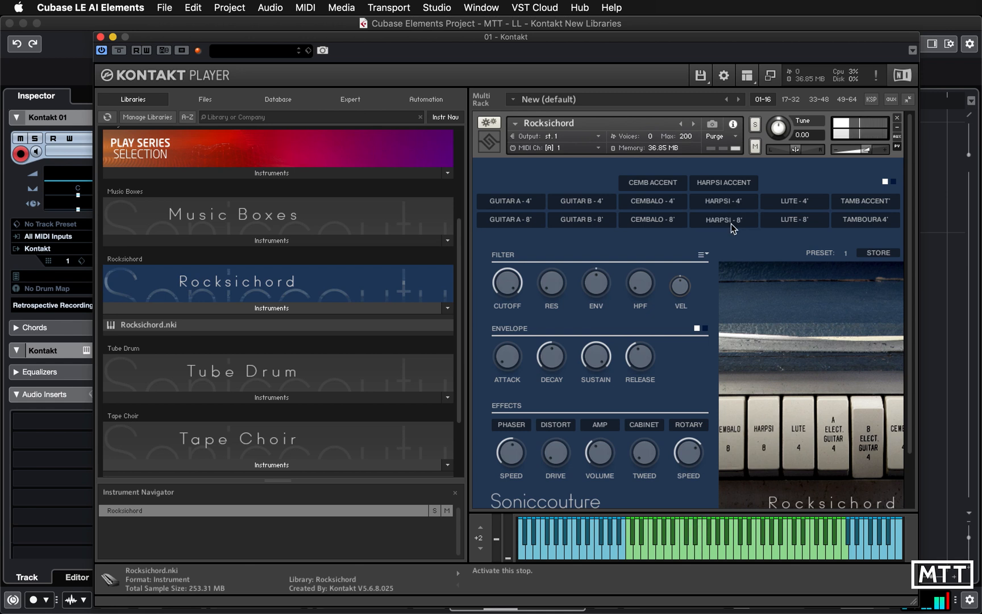
pyautogui.click(723, 201)
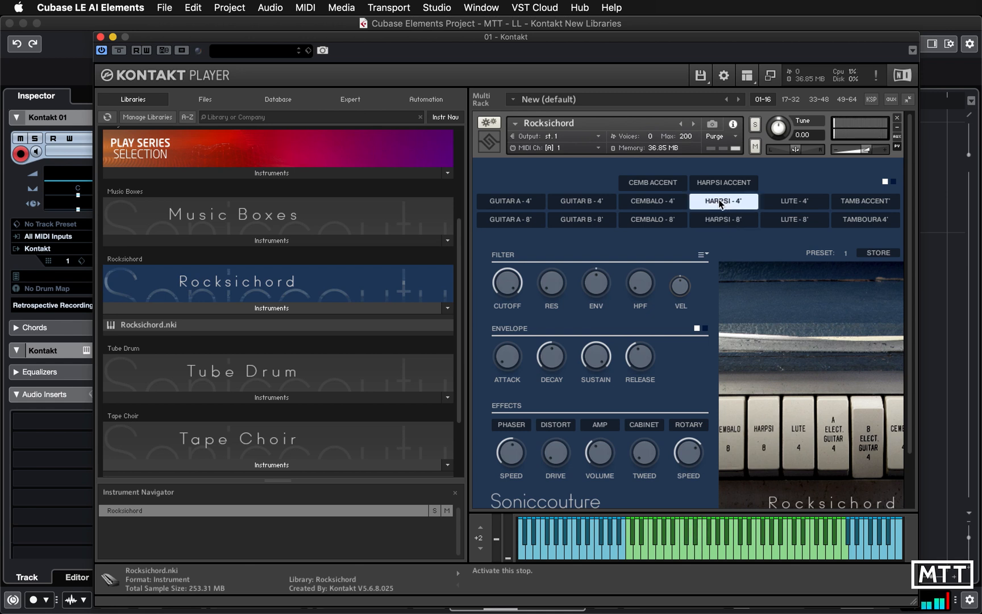
pyautogui.click(580, 220)
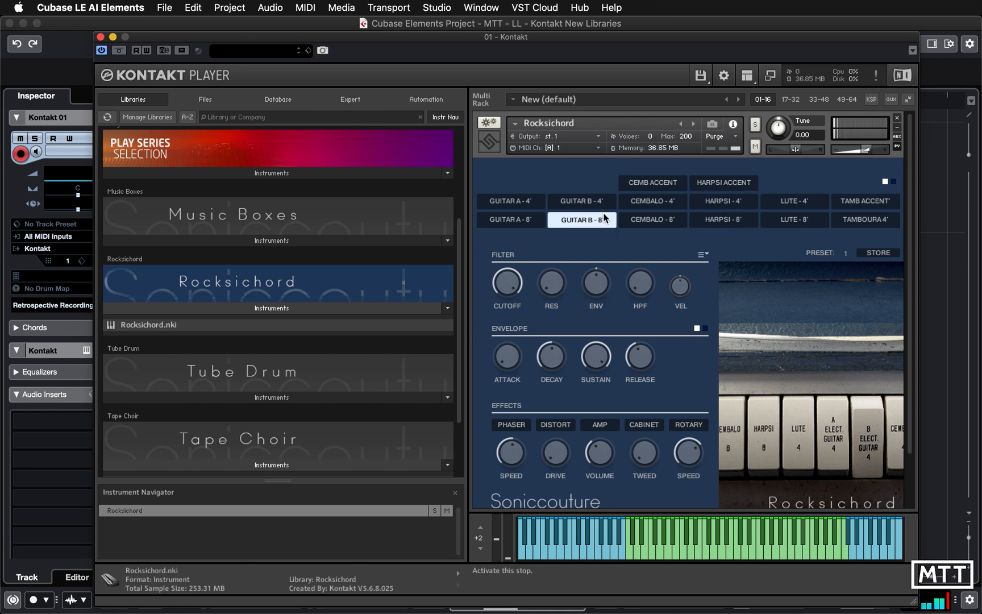
# Load preset 2, engaging every stop except the two tambourine stops
pyautogui.click(510, 200)
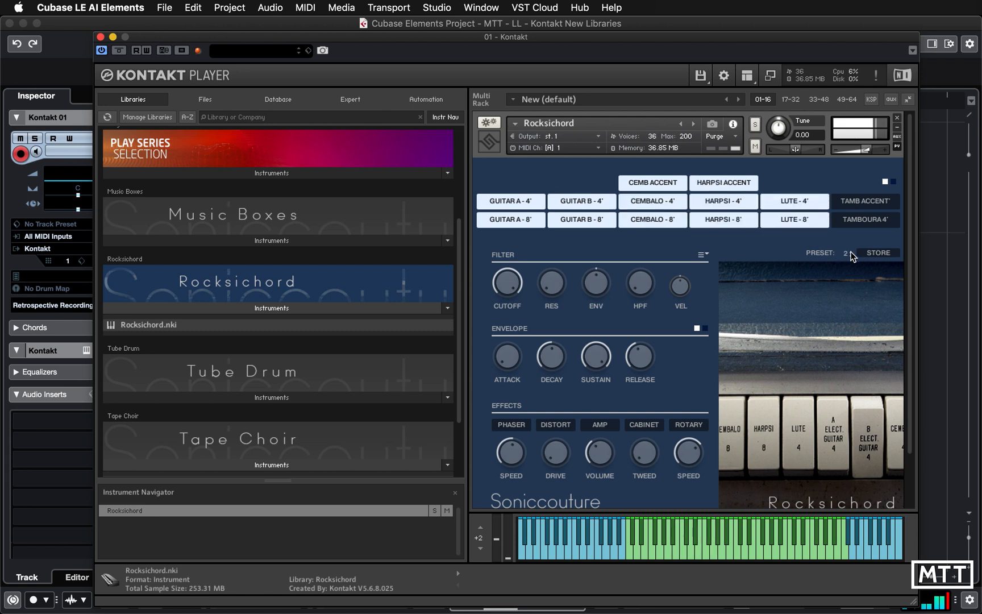
# Step through presets 5 and 6 and settle on preset 4 with only the Harpsi stops engaged
pyautogui.click(852, 256)
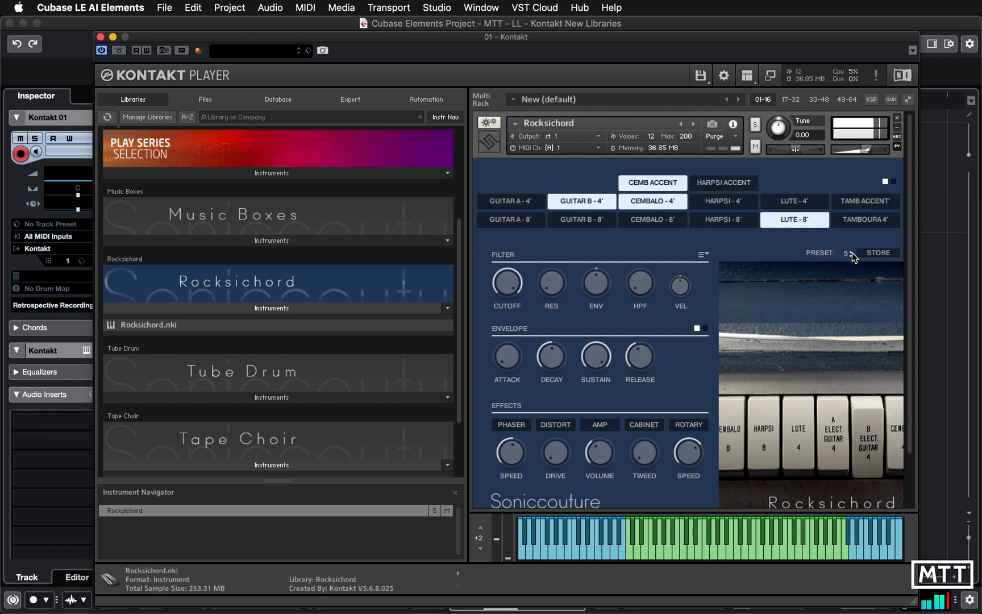
pyautogui.click(851, 250)
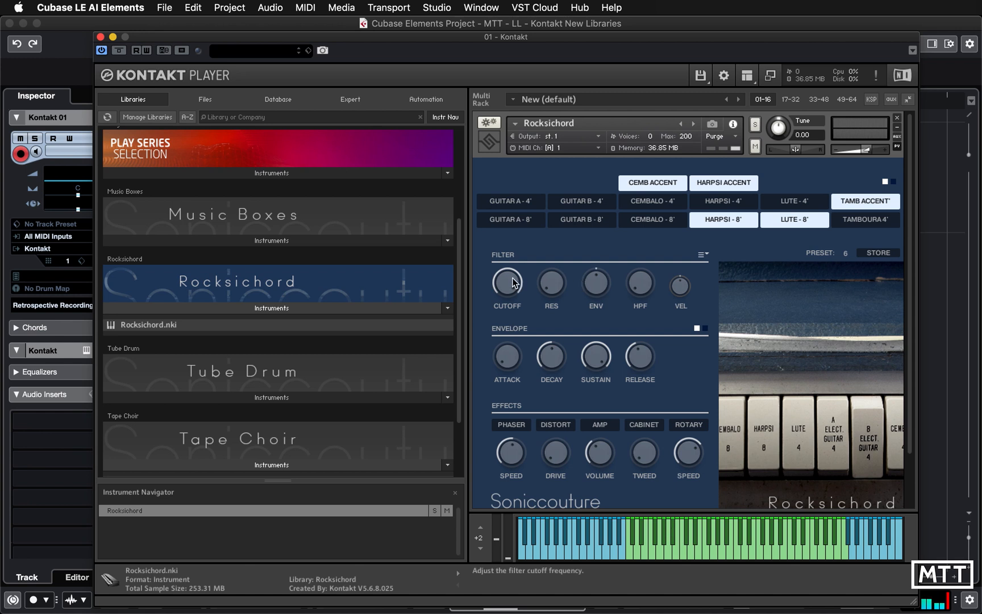
pyautogui.moveTo(677, 270)
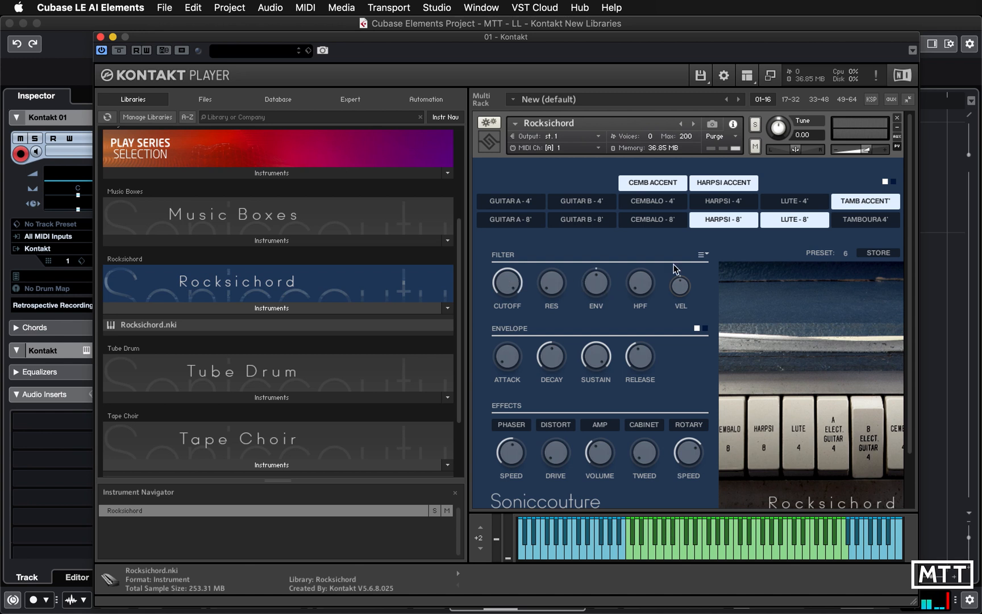
pyautogui.moveTo(740, 249)
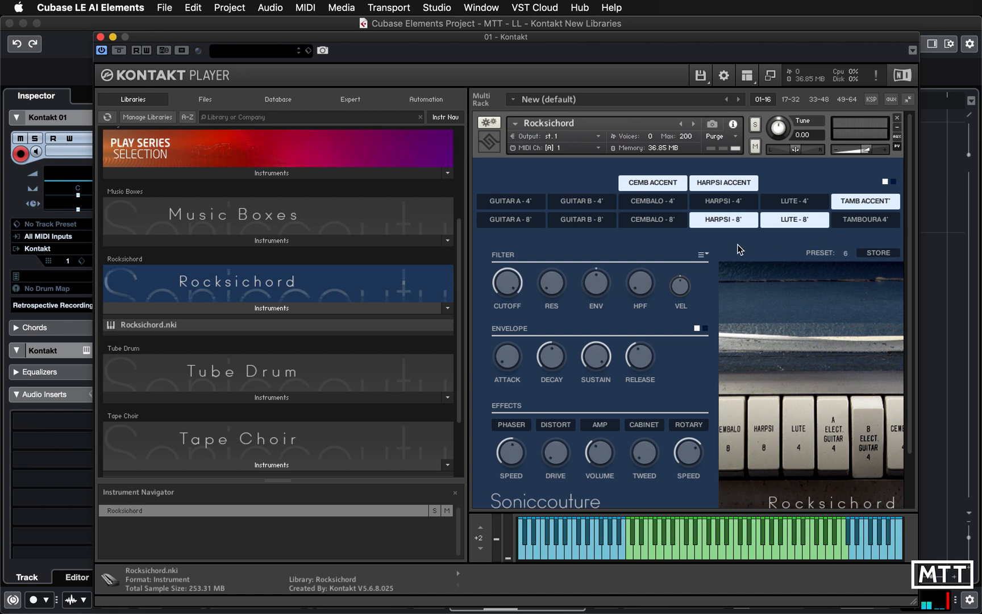
pyautogui.moveTo(850, 258)
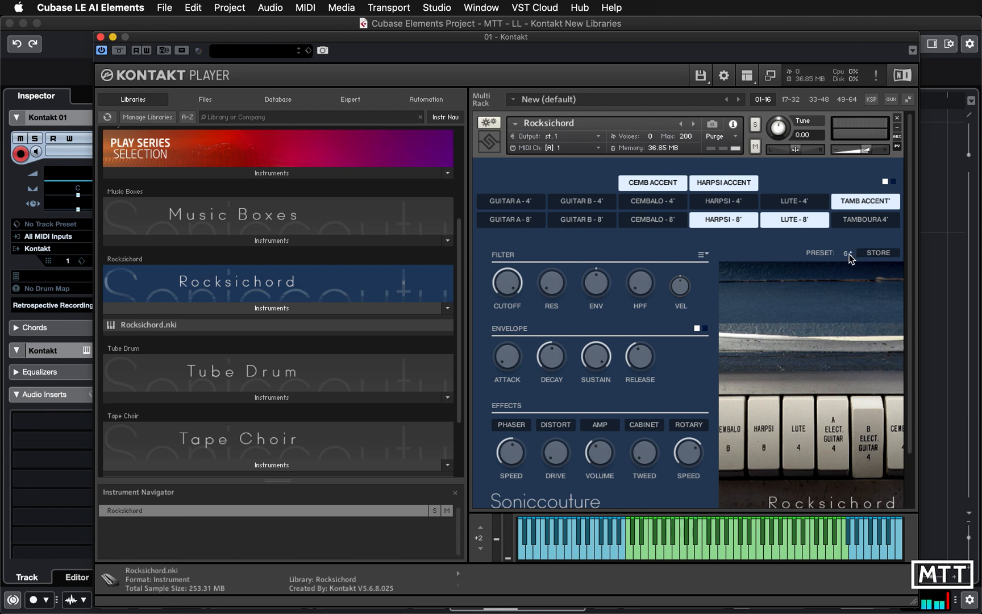
pyautogui.click(852, 254)
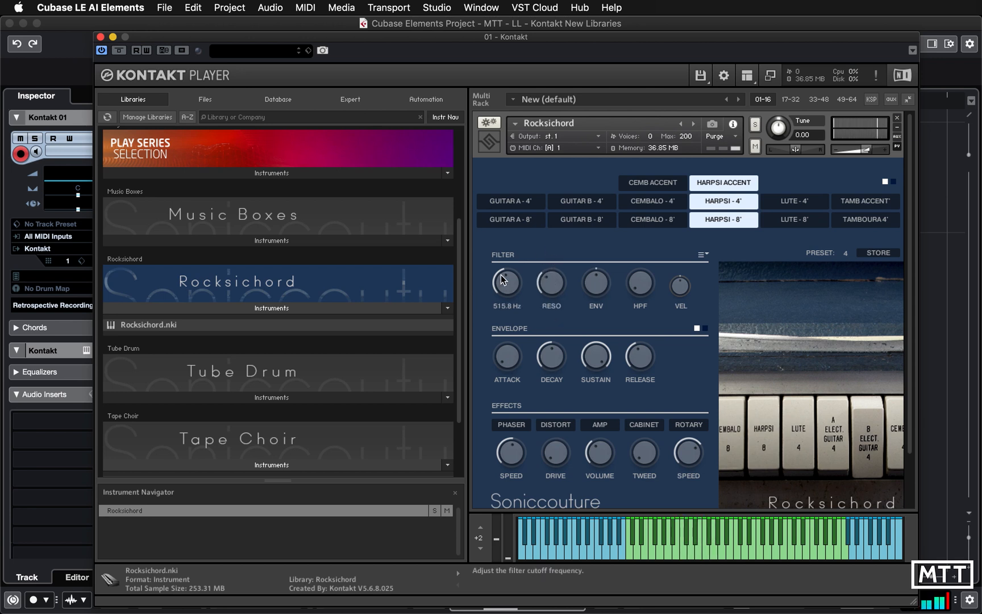
# Turn the filter cutoff down to around 114 Hz and pick a different filter type
pyautogui.moveTo(505, 281); pyautogui.dragTo(494, 319)
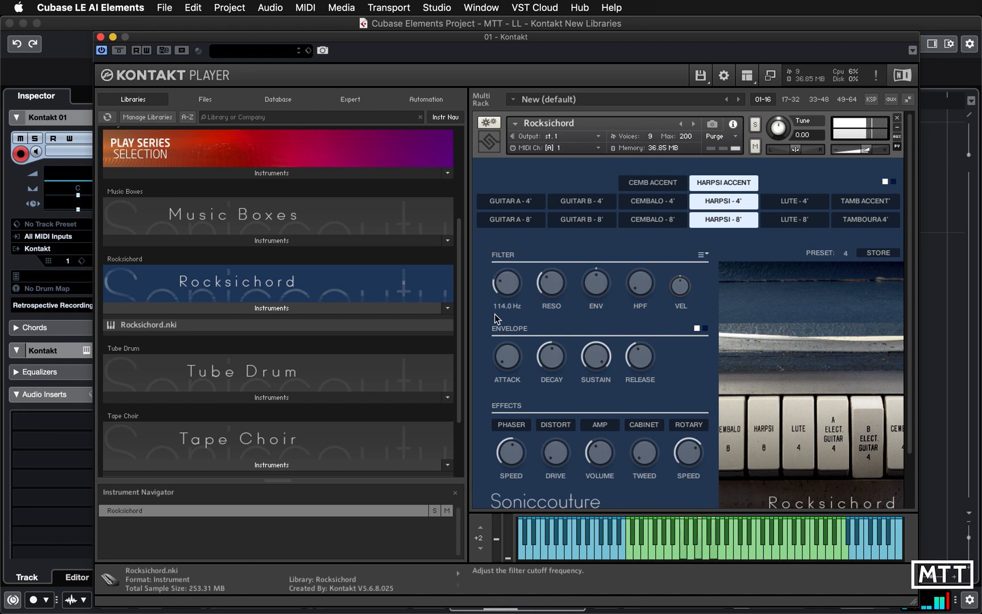
pyautogui.moveTo(505, 282); pyautogui.dragTo(506, 307)
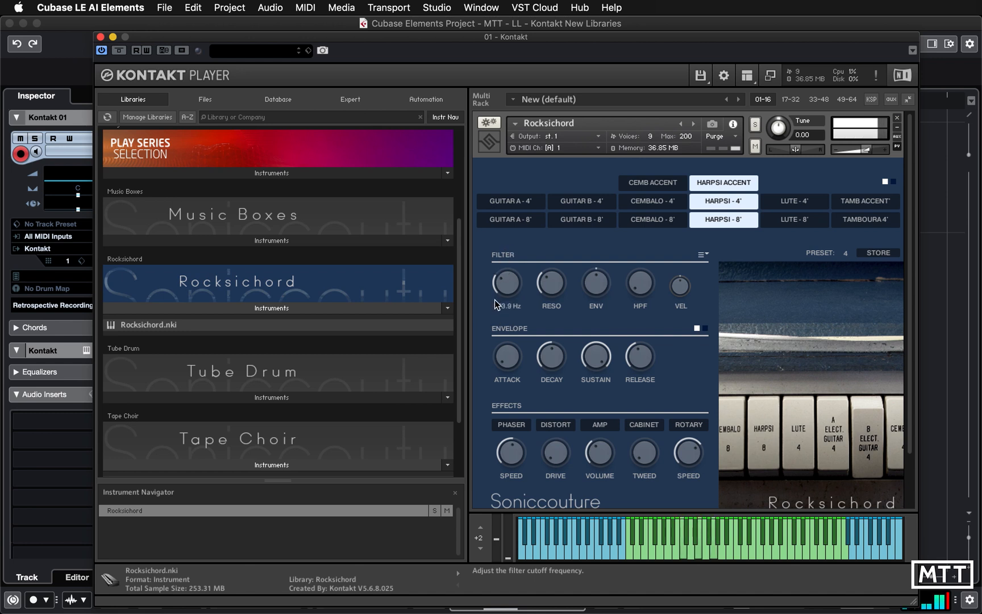
pyautogui.moveTo(506, 283); pyautogui.dragTo(506, 270)
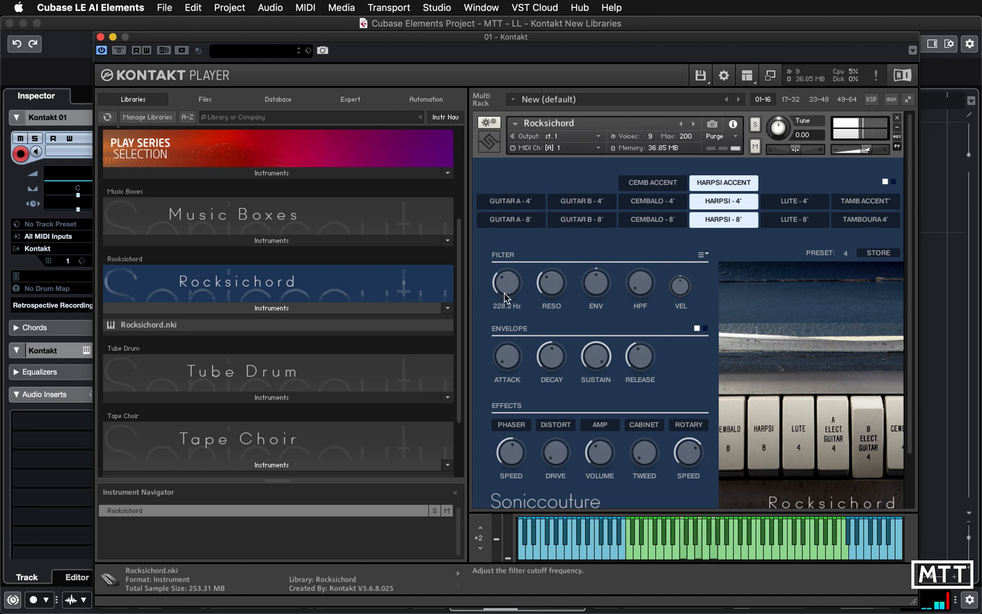
pyautogui.click(702, 254)
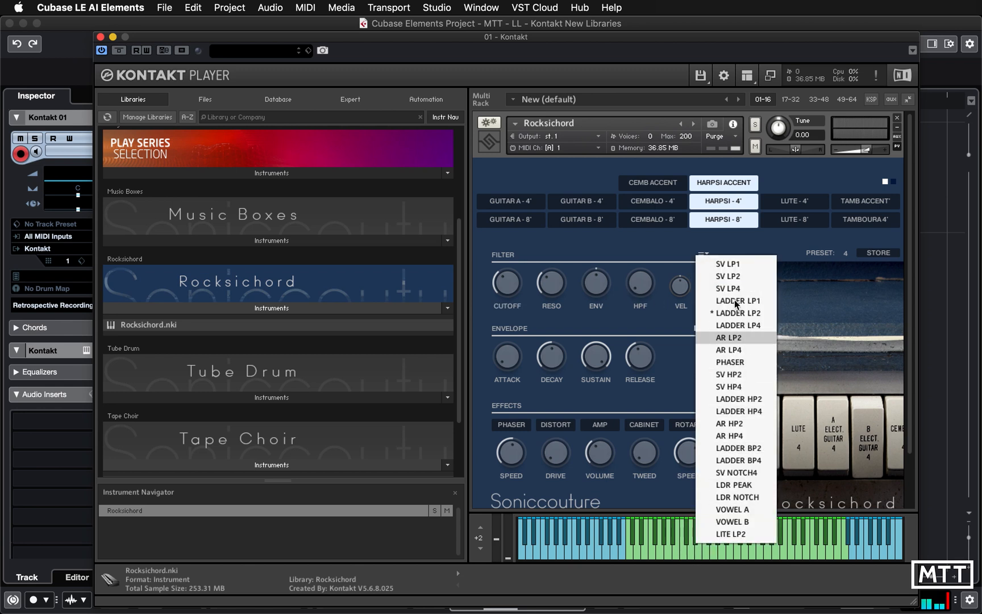
pyautogui.moveTo(697, 338)
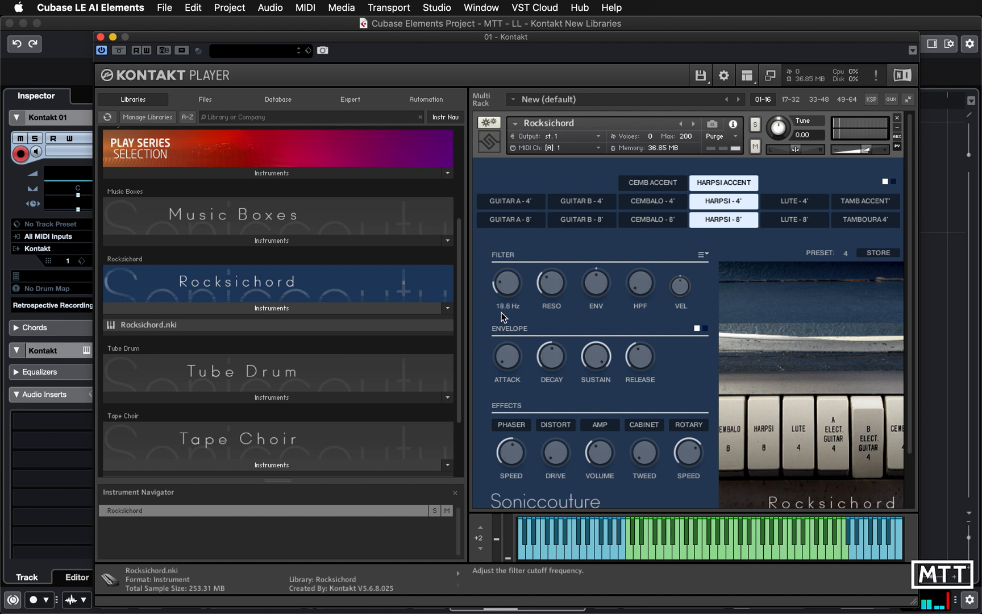
# Fine-tune the filter cutoff to about 56 Hz
pyautogui.moveTo(506, 283); pyautogui.dragTo(510, 270)
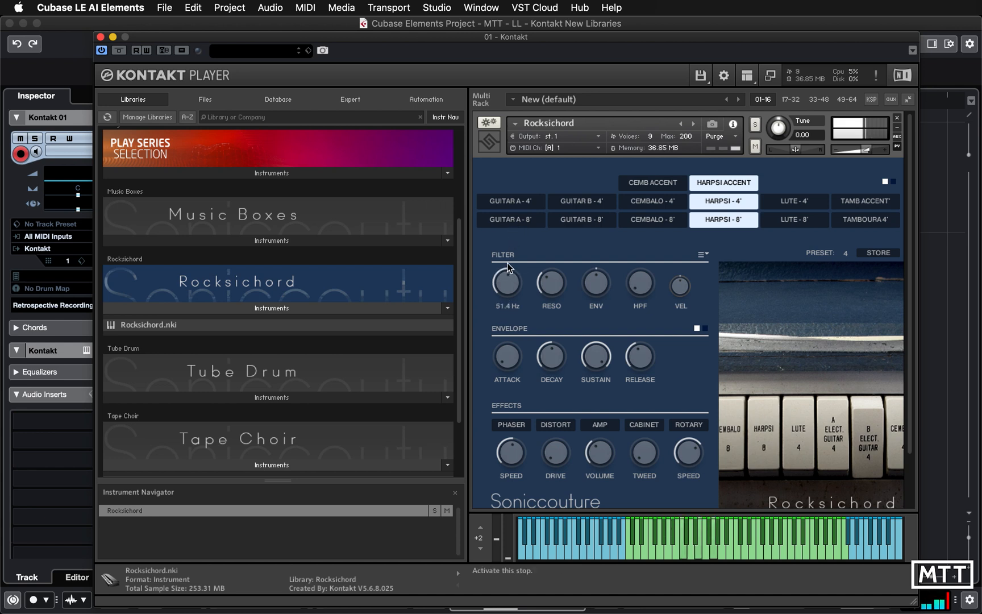
pyautogui.moveTo(506, 282); pyautogui.dragTo(508, 270)
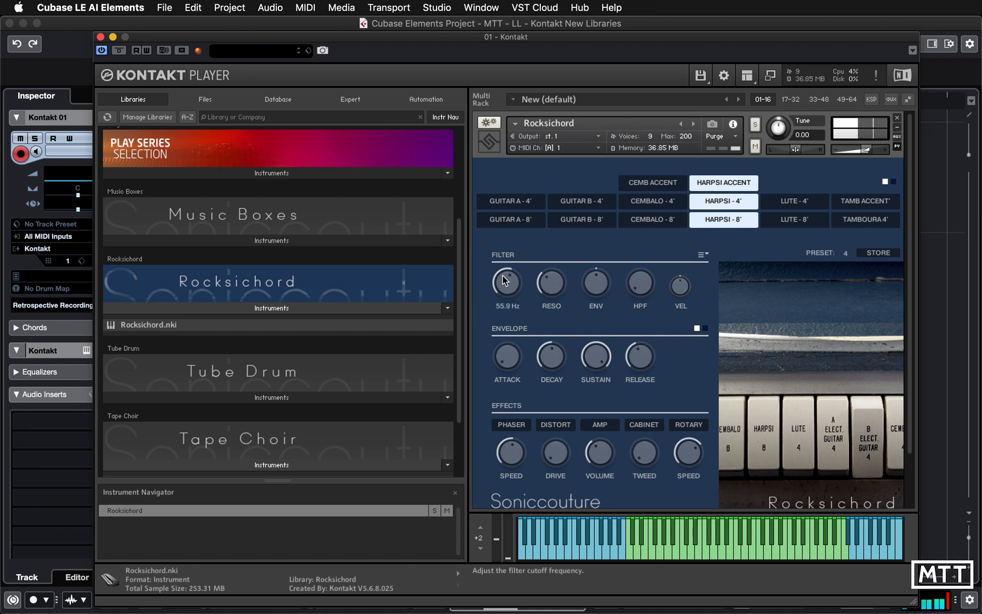
pyautogui.moveTo(506, 280); pyautogui.dragTo(506, 290)
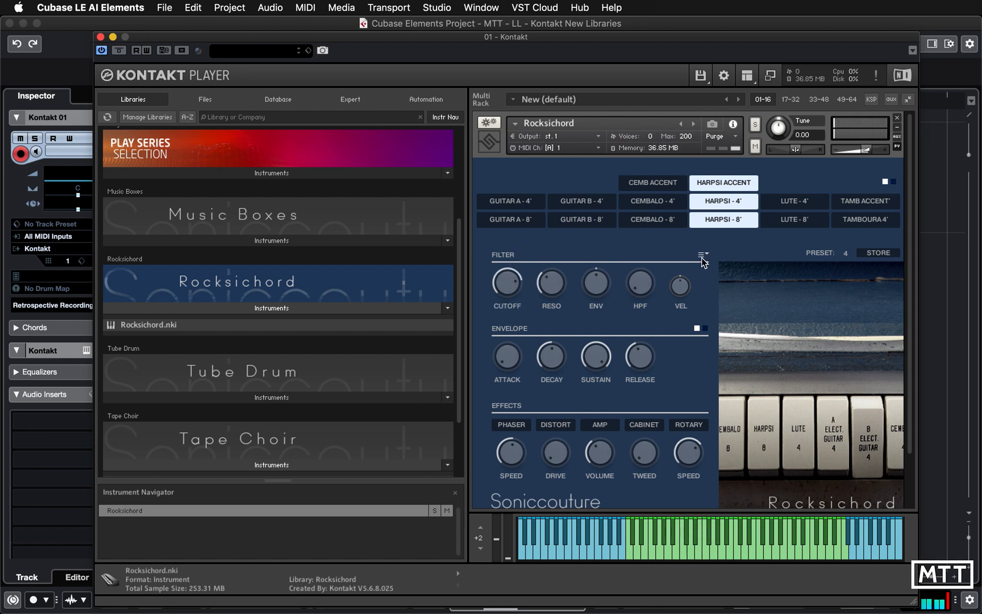
# Change the filter type again from Phaser and set the cutoff to about 53 Hz
pyautogui.click(703, 255)
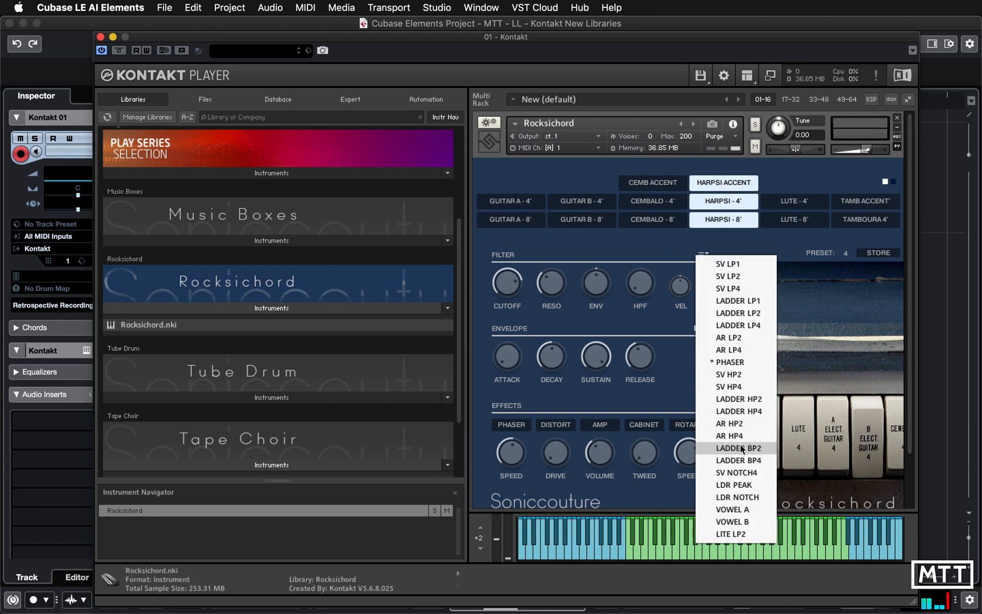
pyautogui.moveTo(727, 349)
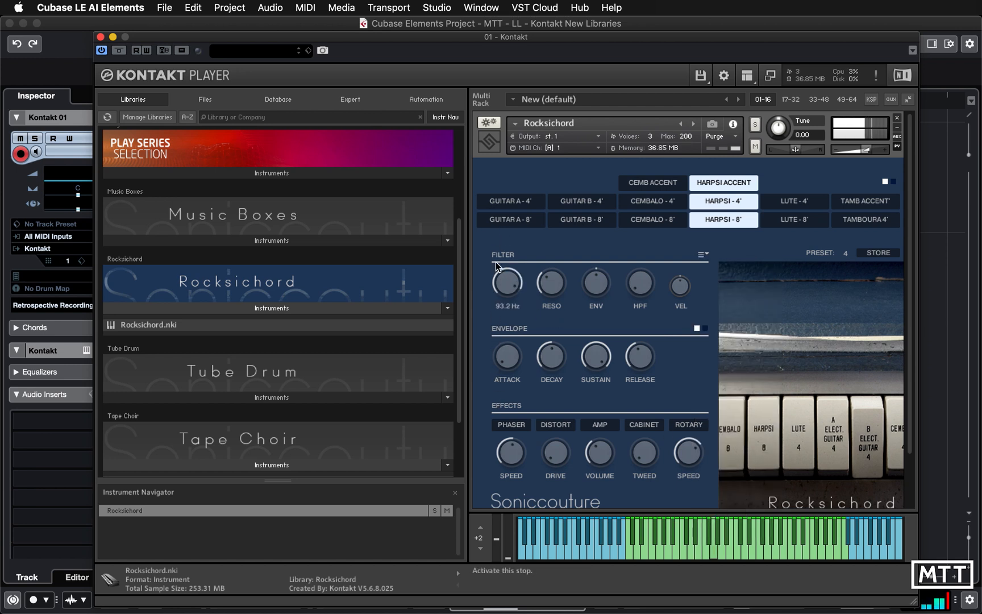
pyautogui.moveTo(506, 282); pyautogui.dragTo(507, 307)
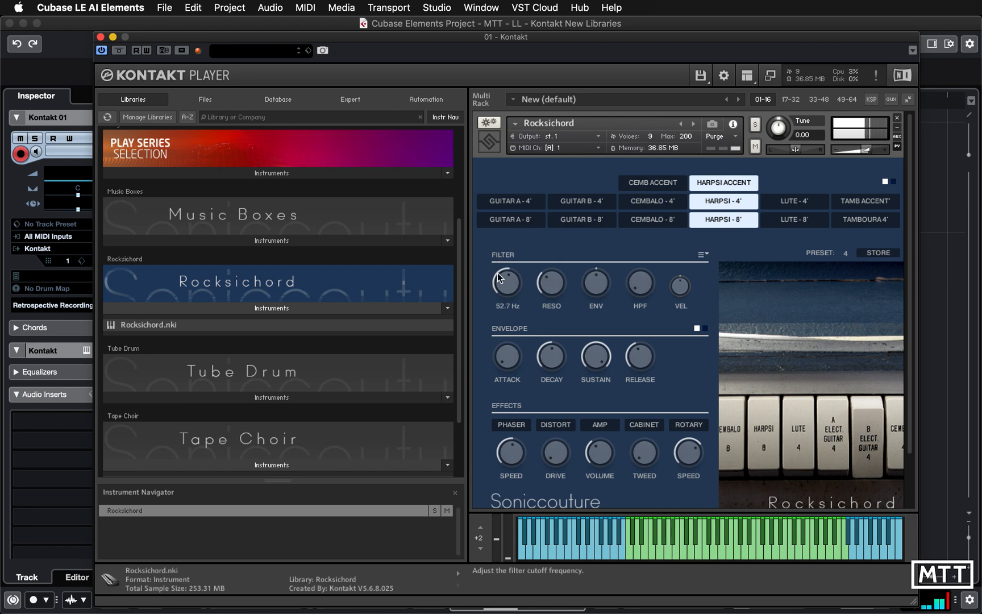
pyautogui.moveTo(506, 281); pyautogui.dragTo(507, 255)
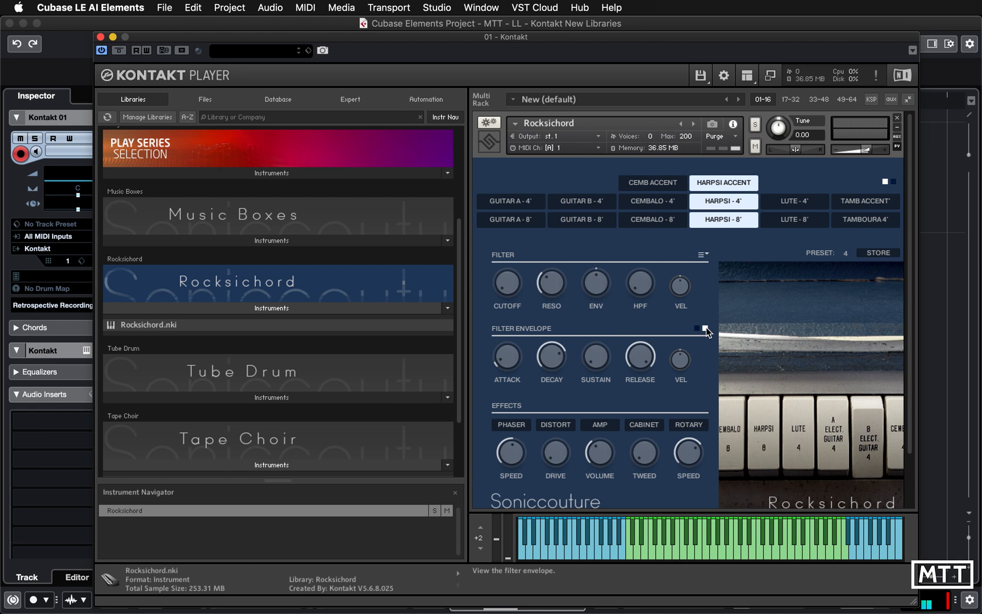
pyautogui.moveTo(599, 453)
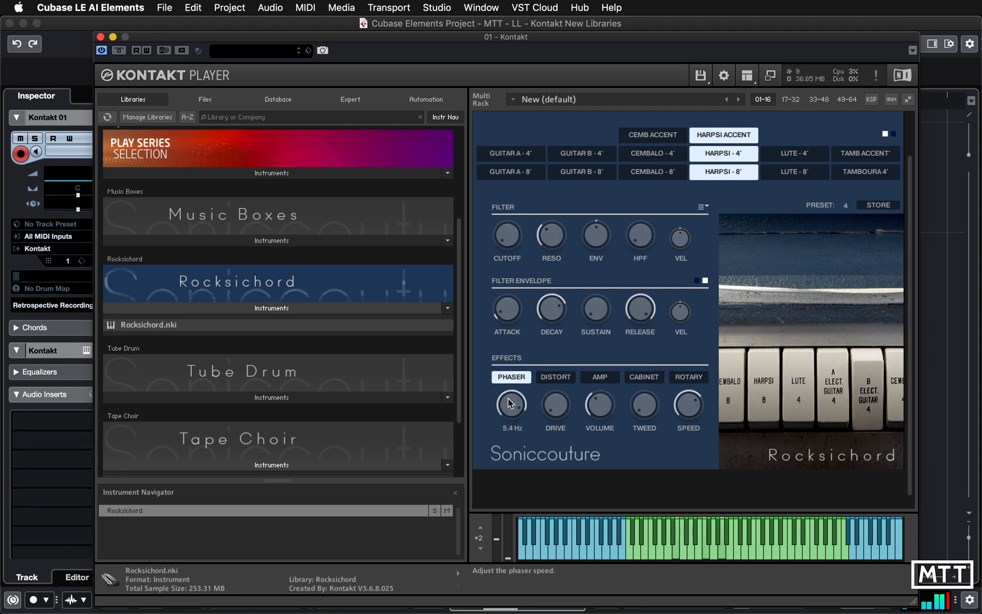
# Slow the phaser speed to 0.74 Hz, engage distortion, amp and cabinet, set amp volume and Alnico cabinet
pyautogui.moveTo(510, 401); pyautogui.dragTo(510, 457)
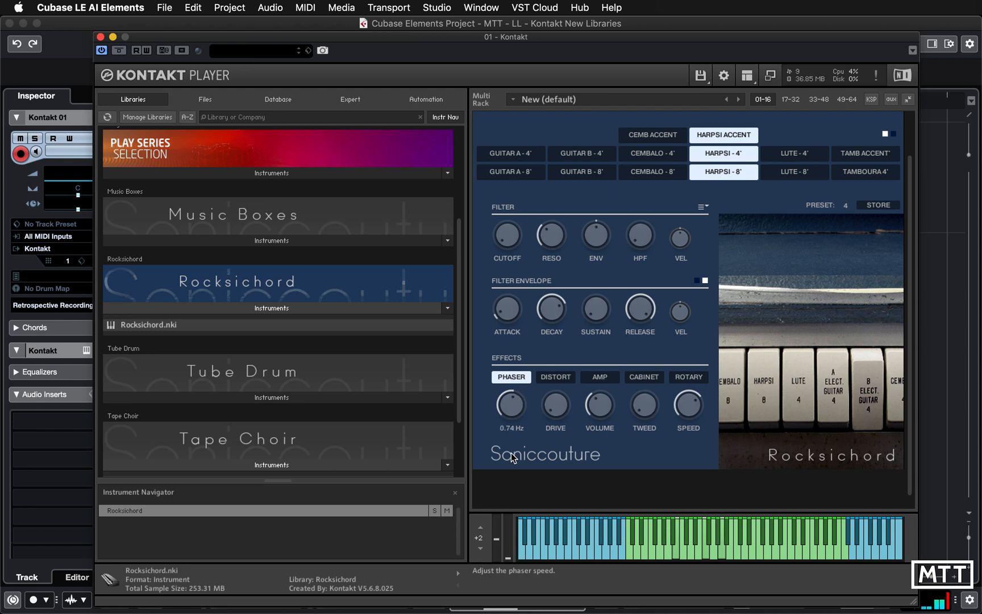
pyautogui.click(554, 376)
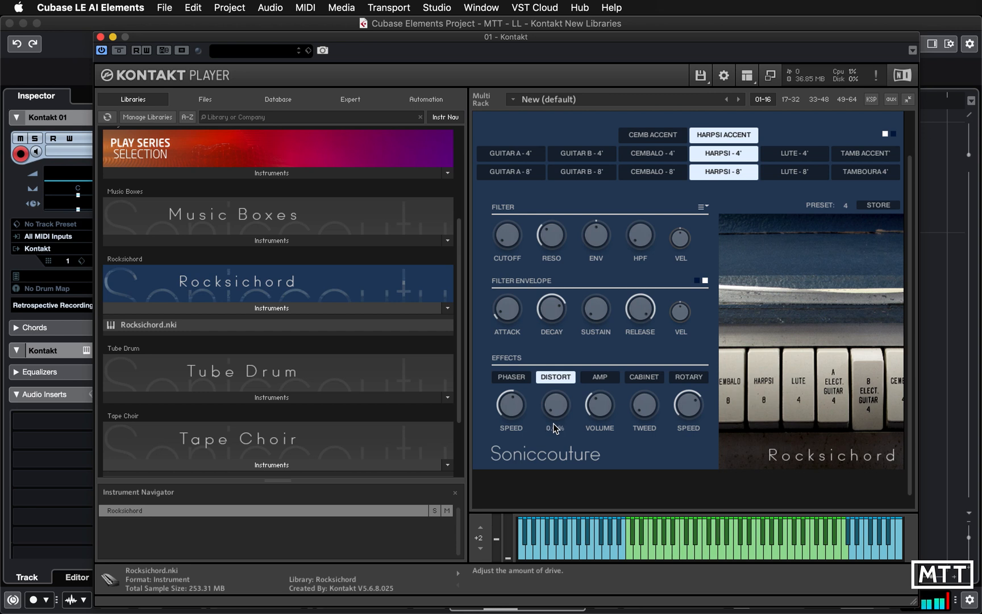
pyautogui.click(598, 377)
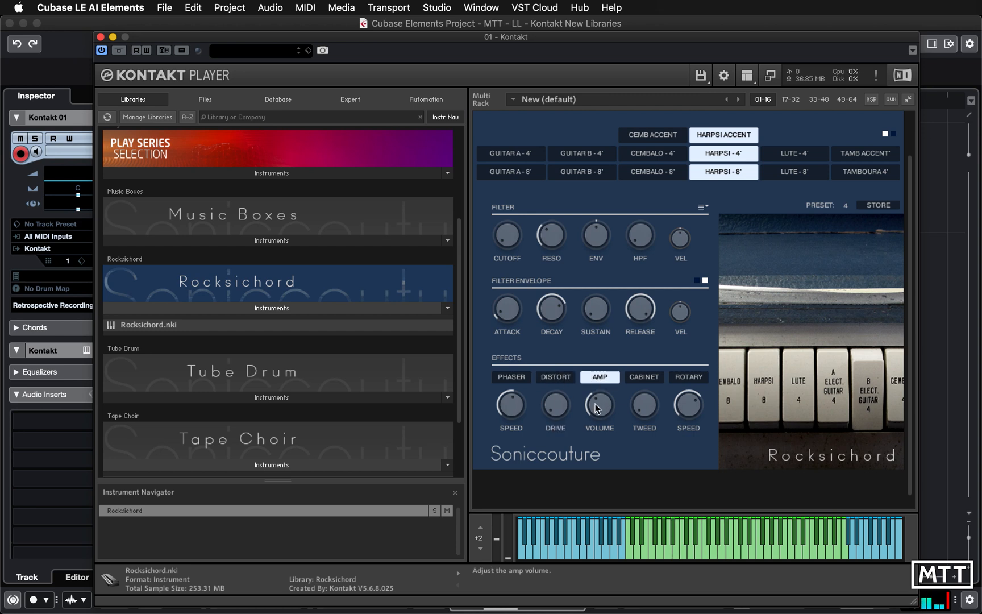
pyautogui.moveTo(599, 403); pyautogui.dragTo(599, 368)
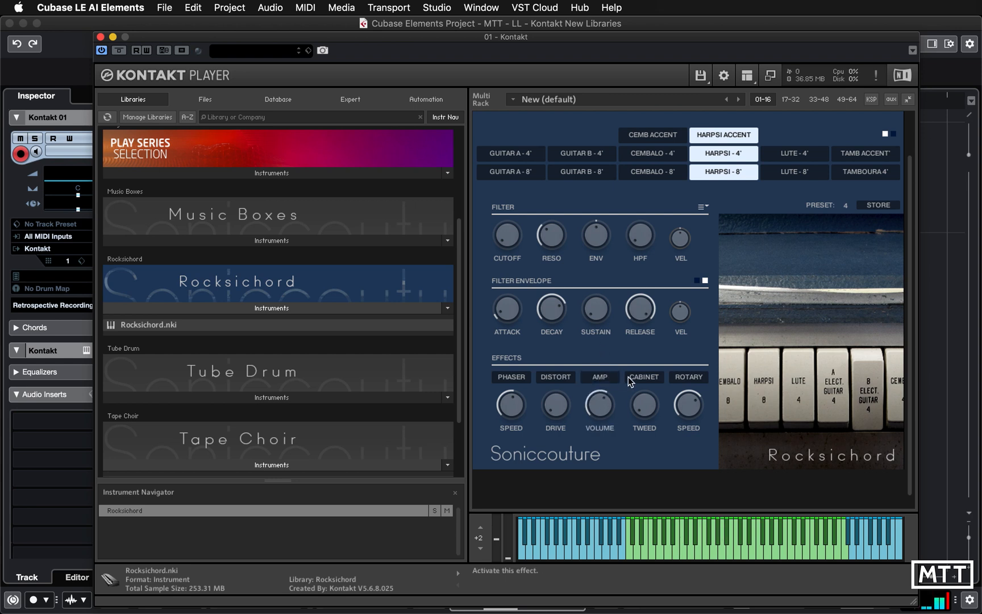
pyautogui.click(643, 376)
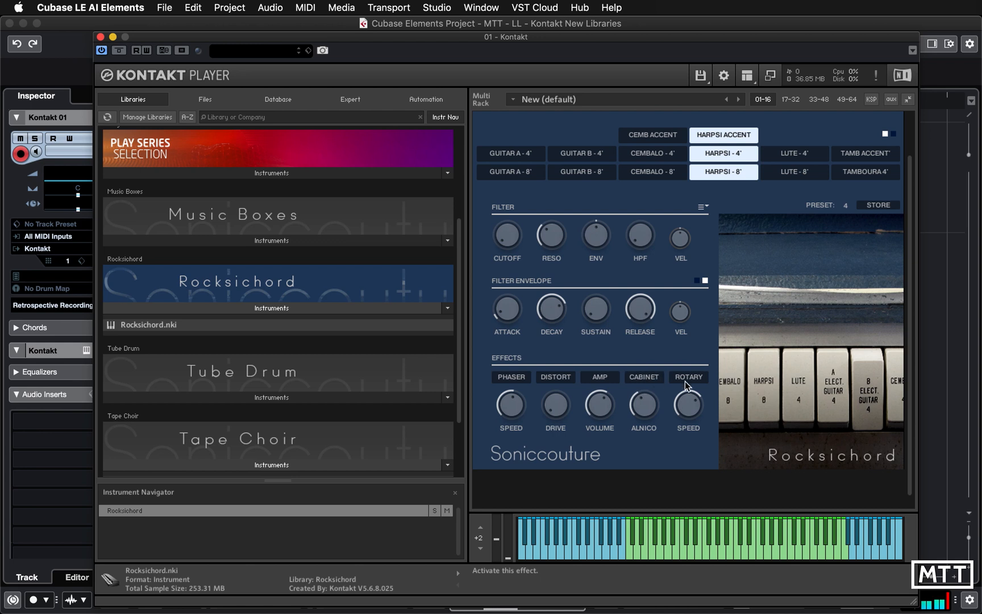
# Engage the rotary effect with its speed set to fast, then switch it off again
pyautogui.click(688, 376)
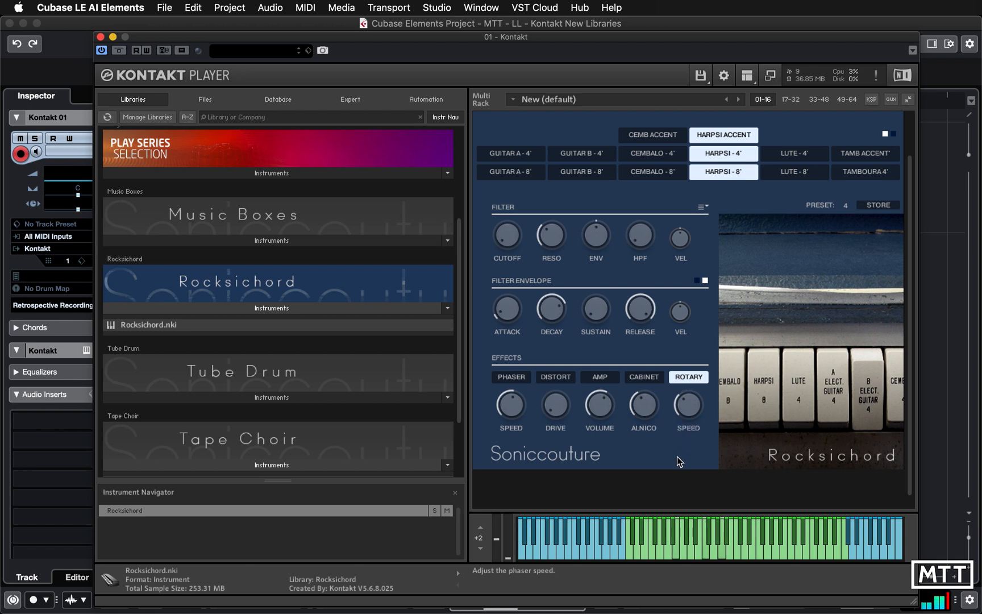
pyautogui.moveTo(687, 399); pyautogui.dragTo(686, 407)
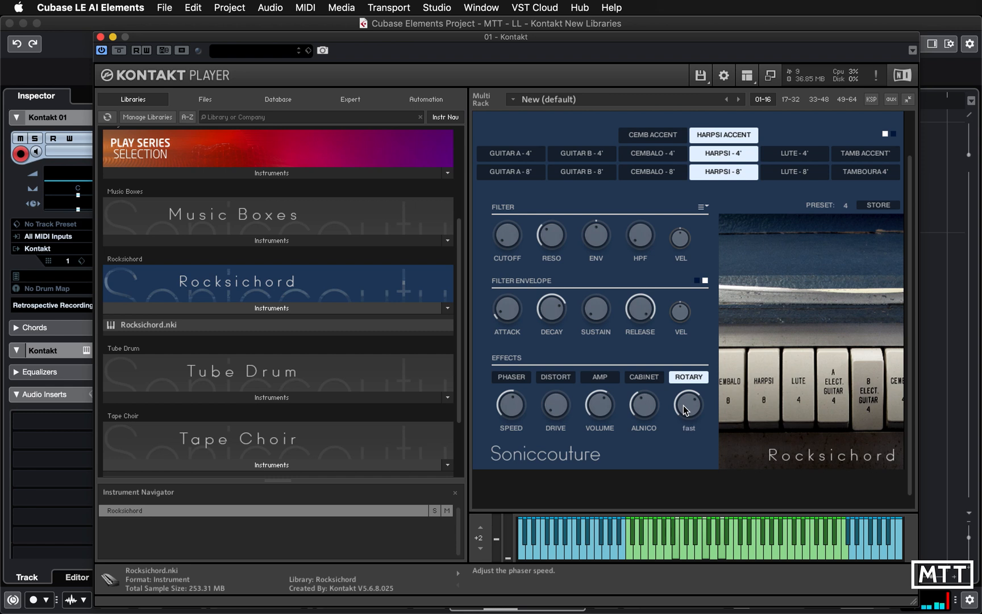
pyautogui.click(688, 376)
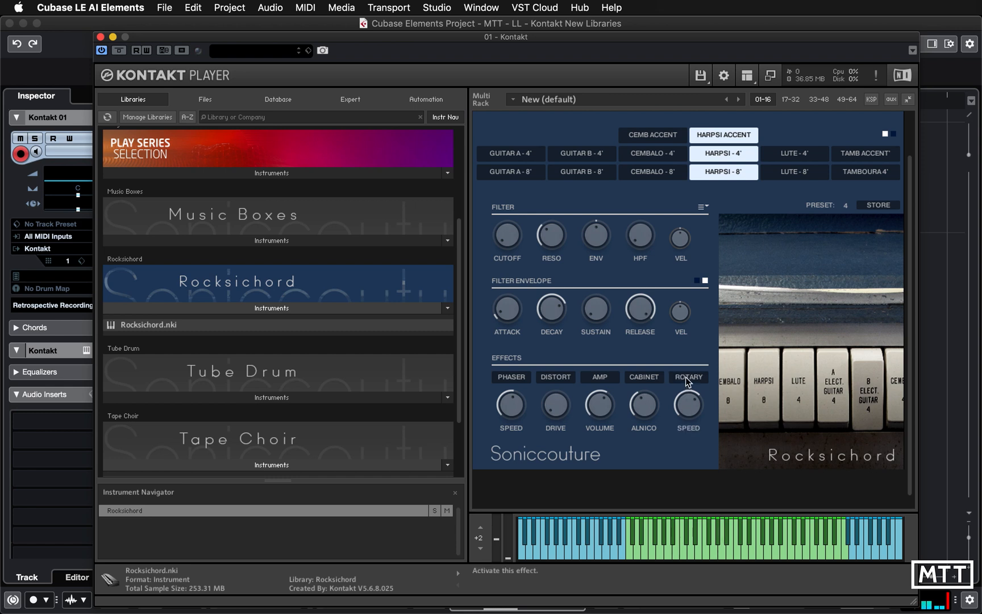
pyautogui.moveTo(675, 275)
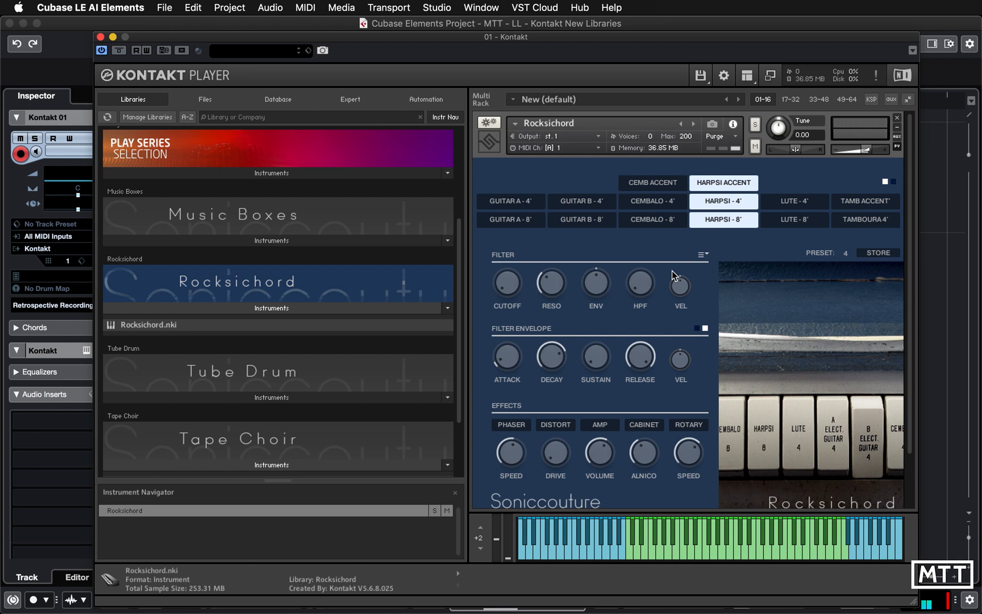
pyautogui.moveTo(635, 231)
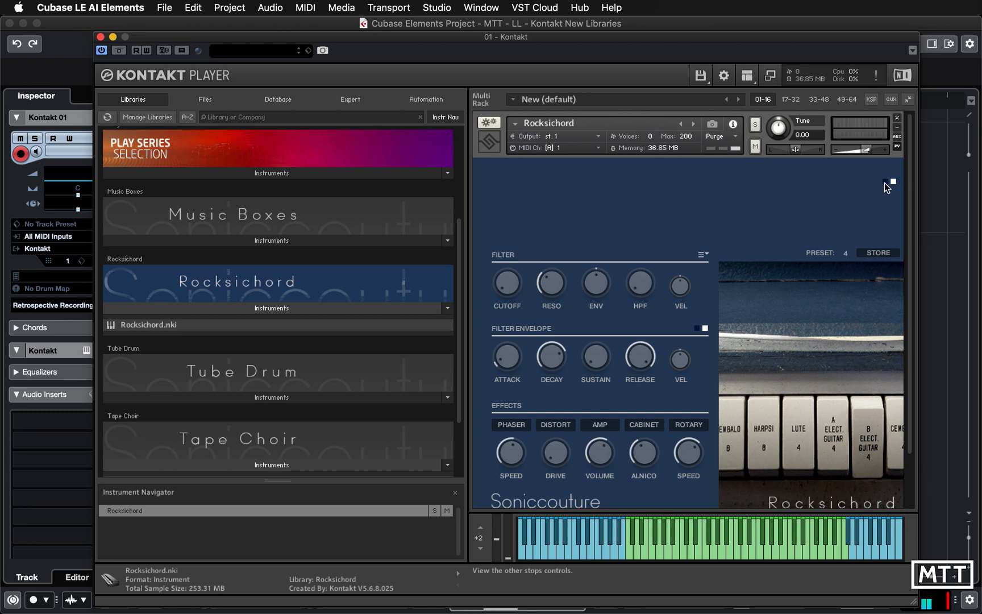
# Switch to the other page of stop controls showing Harpsi Accent, 4' and 8' off
pyautogui.click(892, 182)
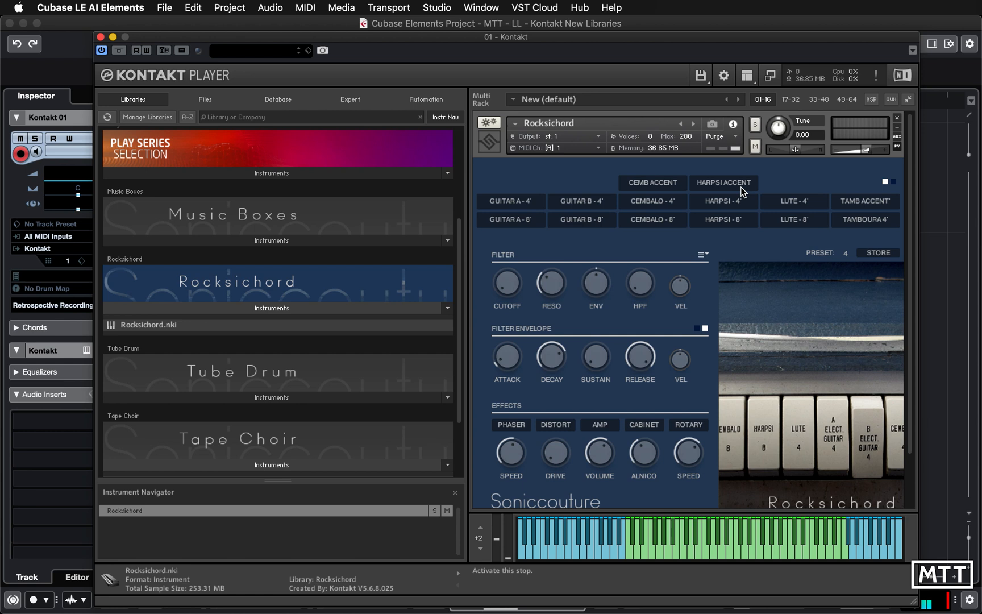
pyautogui.moveTo(681, 231)
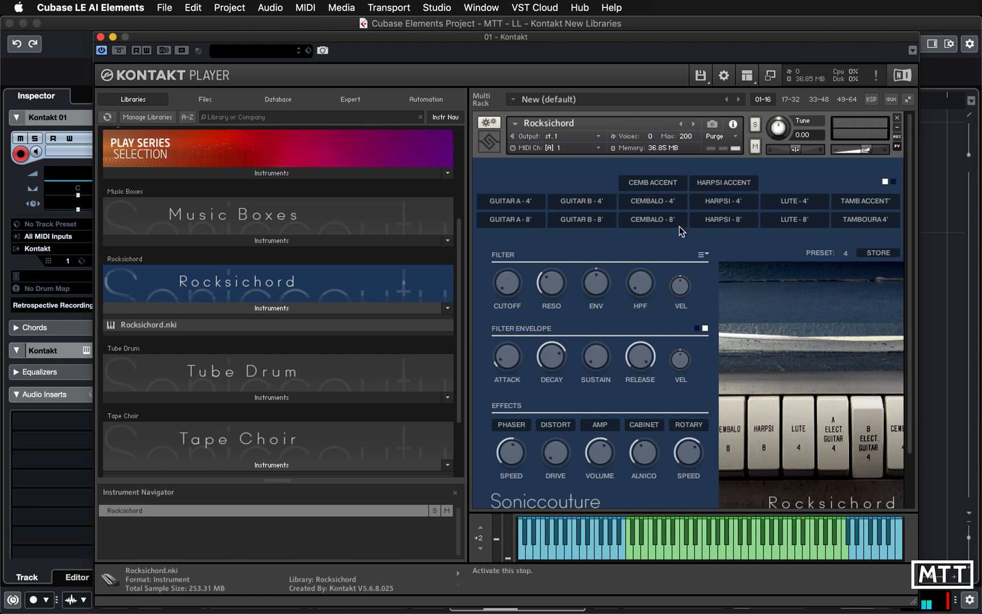